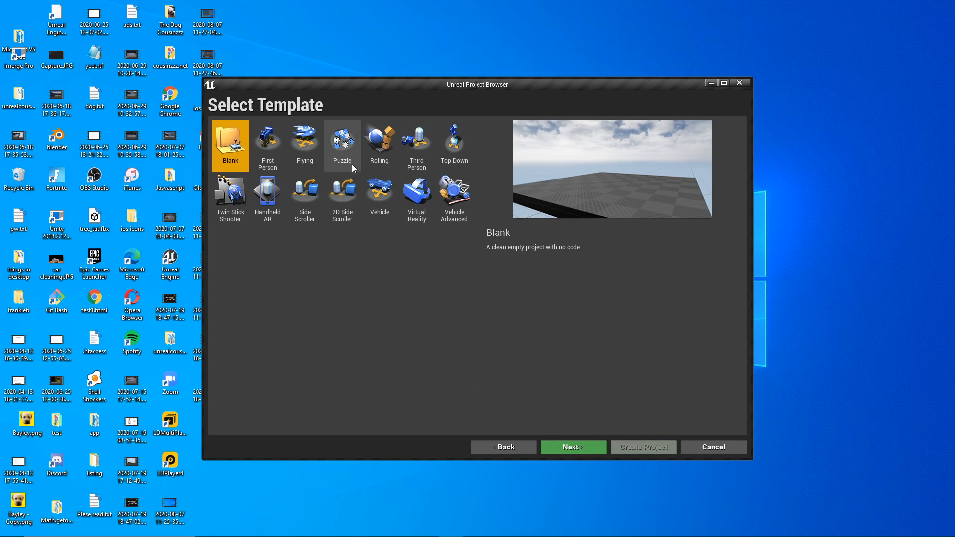
# - Name the new project inRange and create it from the selected template
pyautogui.click(574, 447)
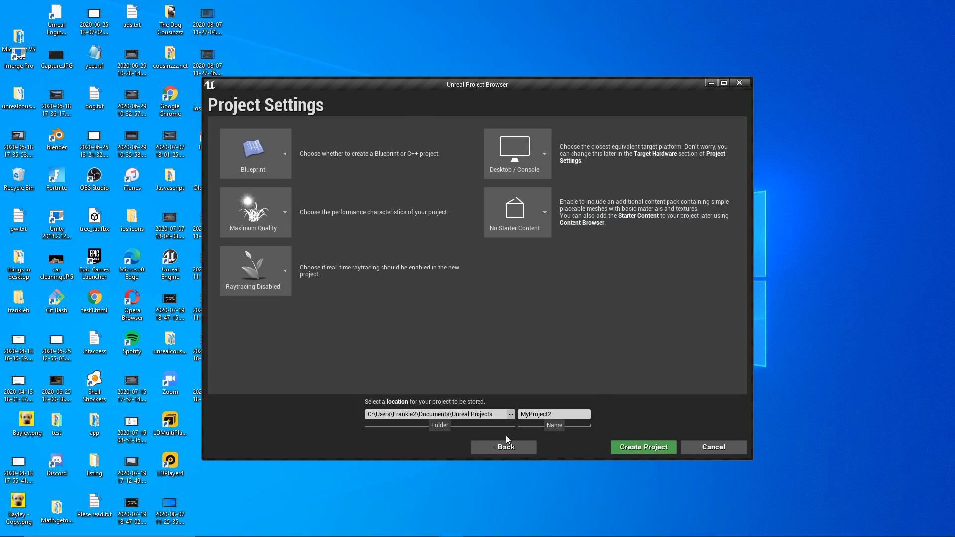
pyautogui.click(555, 414)
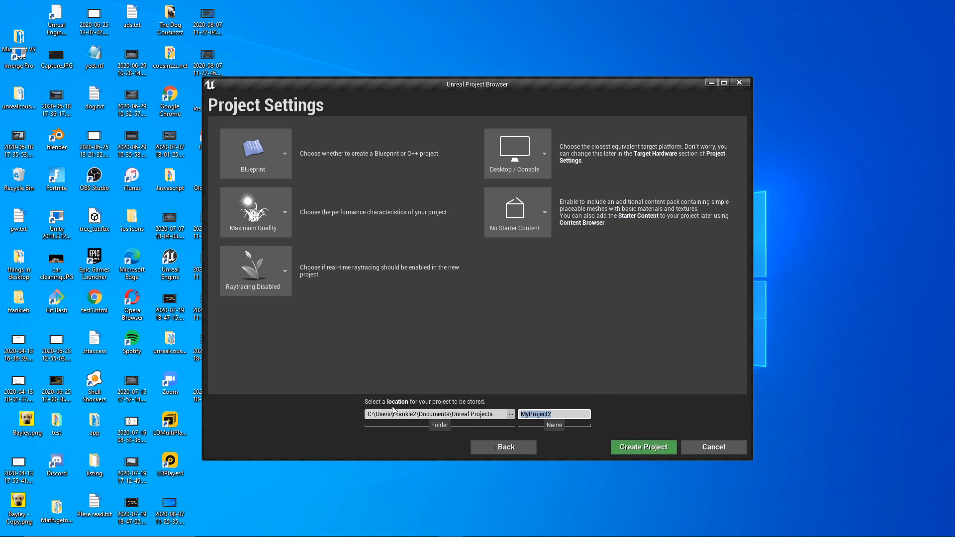
pyautogui.write('inRange')
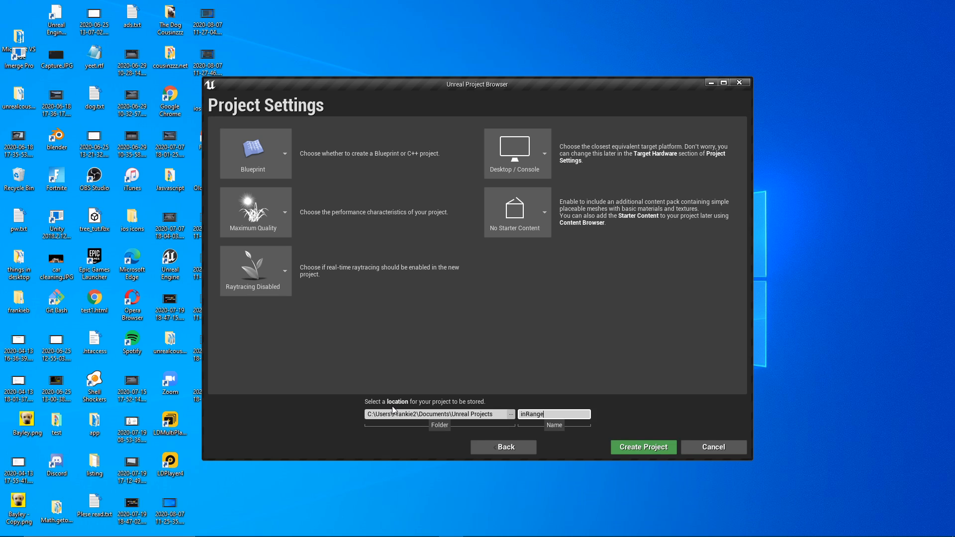
pyautogui.moveTo(643, 455)
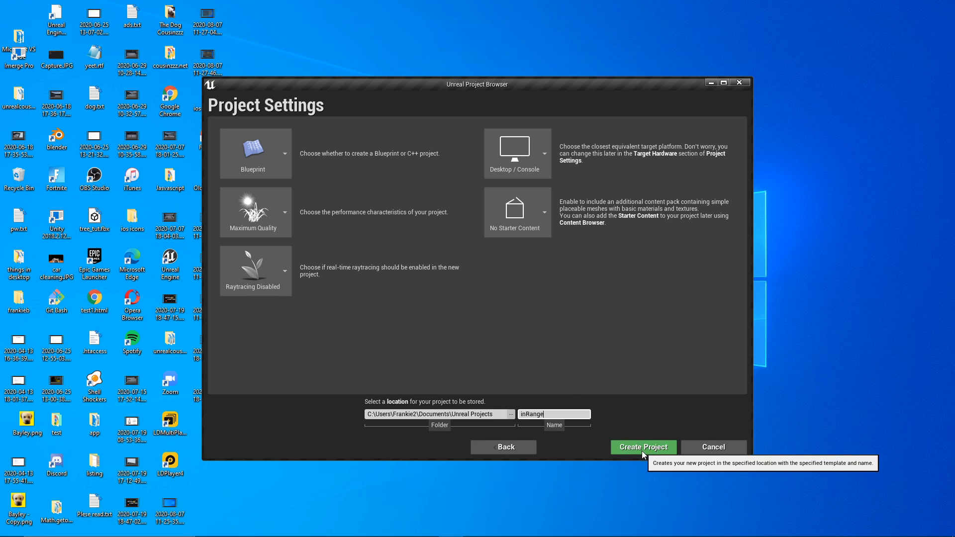
pyautogui.click(644, 446)
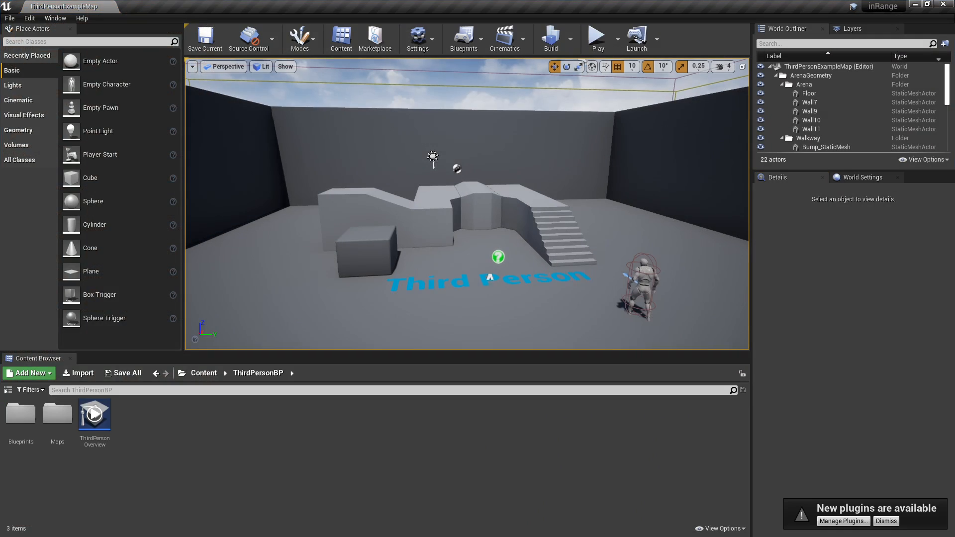
pyautogui.moveTo(231, 450)
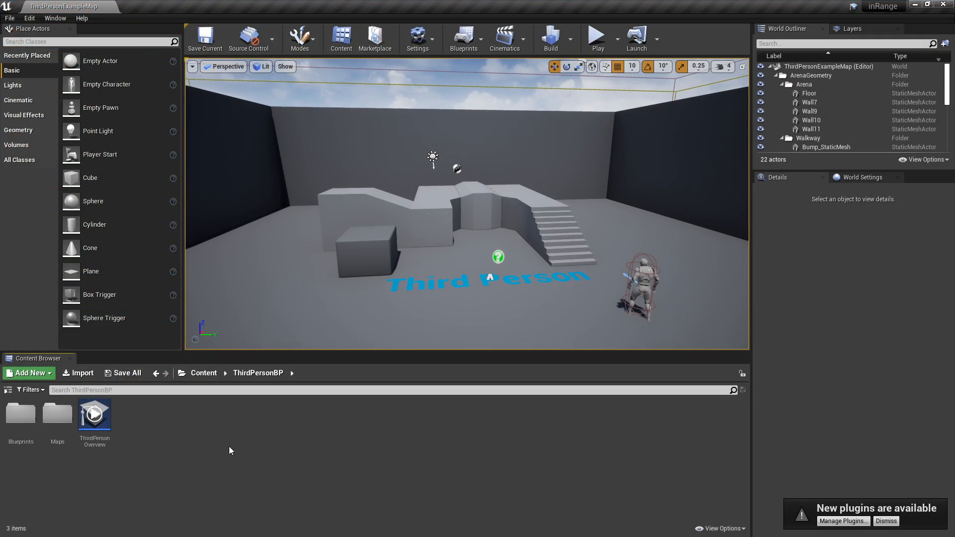
# - Create an Actor Blueprint named inRange in ThirdPersonBP and open it in the Blueprint editor
pyautogui.click(27, 373)
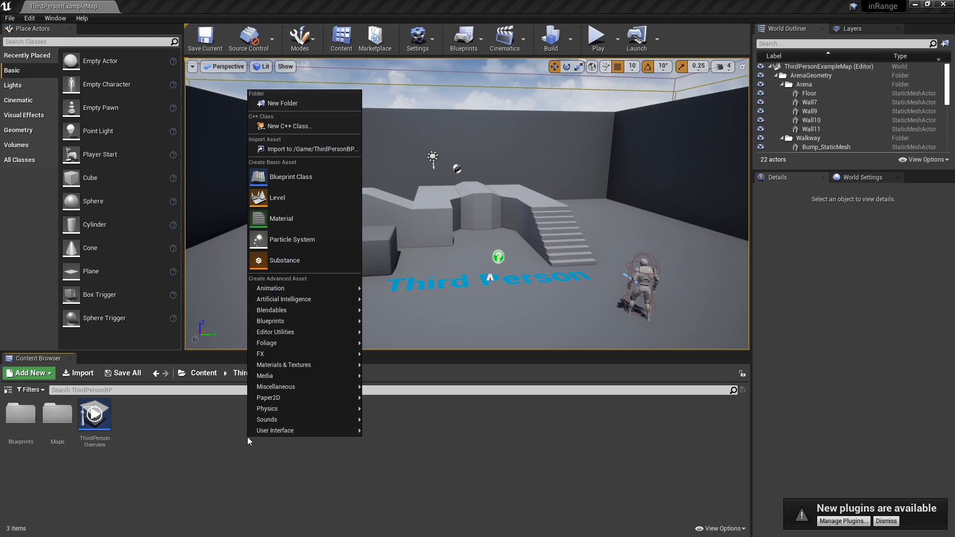
pyautogui.moveTo(305, 103)
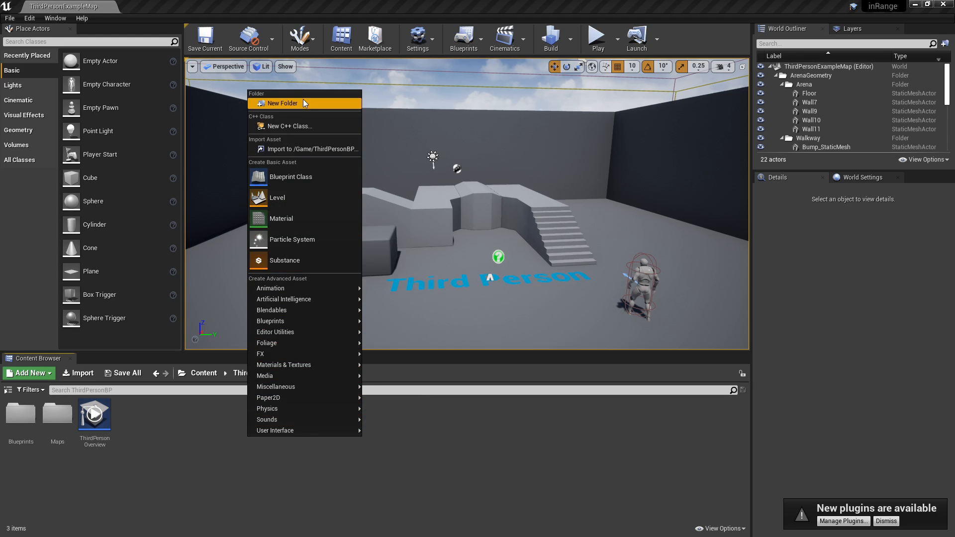
pyautogui.moveTo(275, 430)
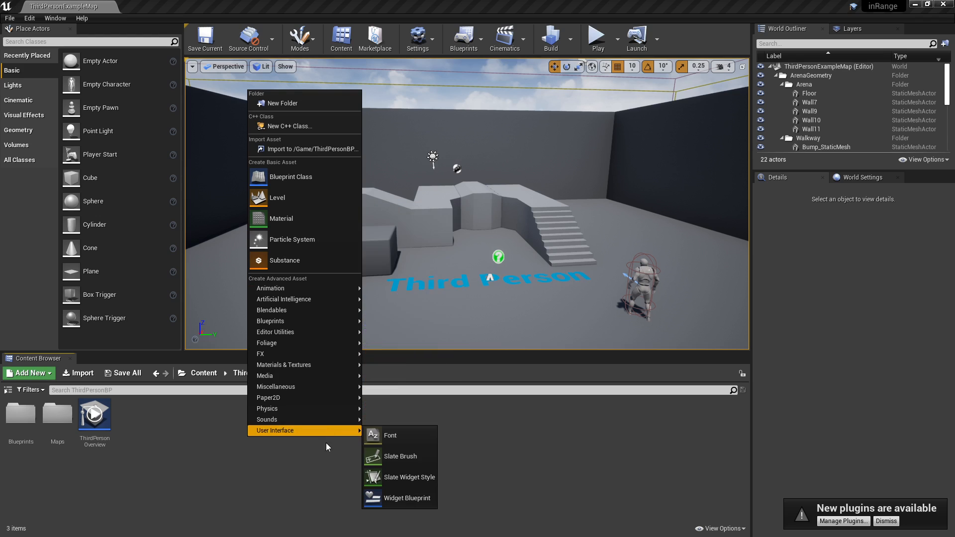
pyautogui.click(290, 177)
pyautogui.write('inRange')
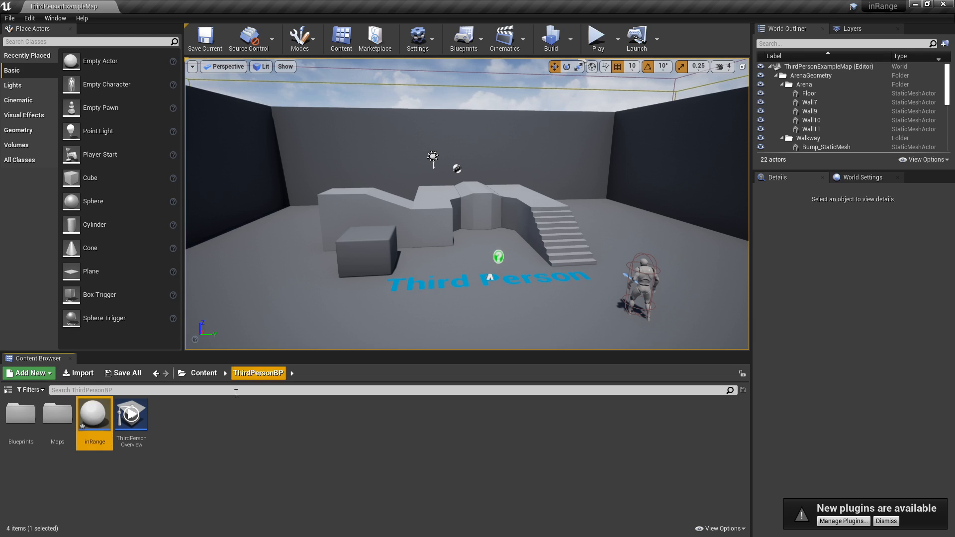
pyautogui.doubleClick(94, 414)
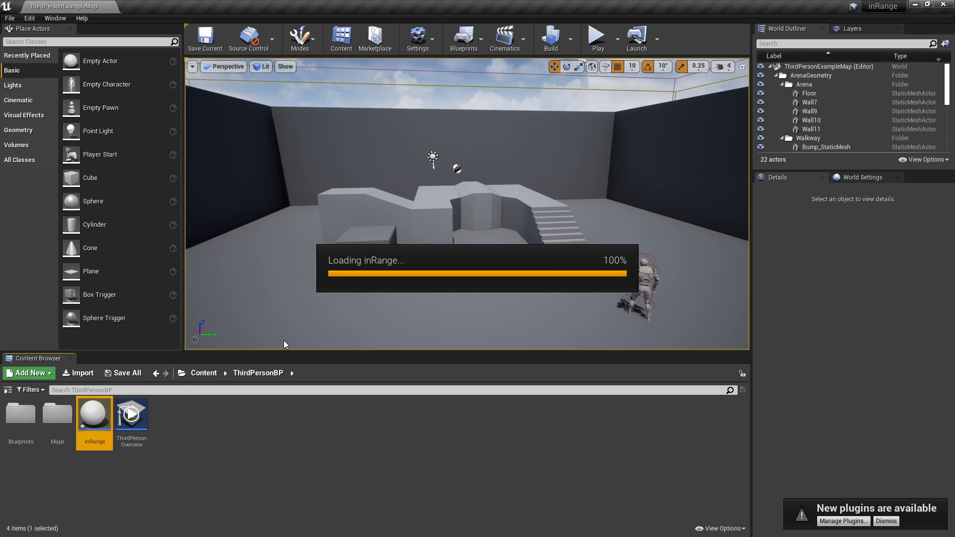
pyautogui.doubleClick(94, 414)
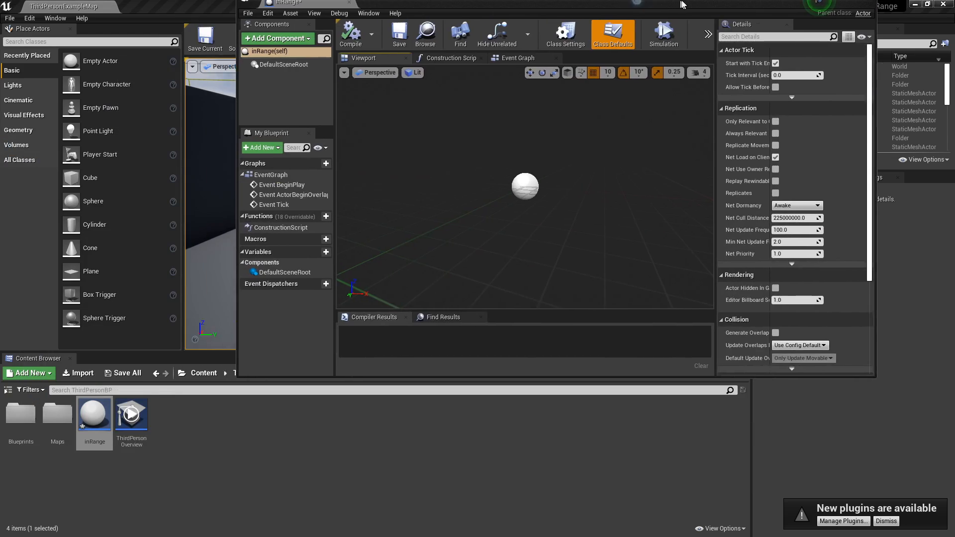
# - Add a Box Collision component to inRange, scaled 14.5 × 7.5 × 2, and compile
pyautogui.click(277, 38)
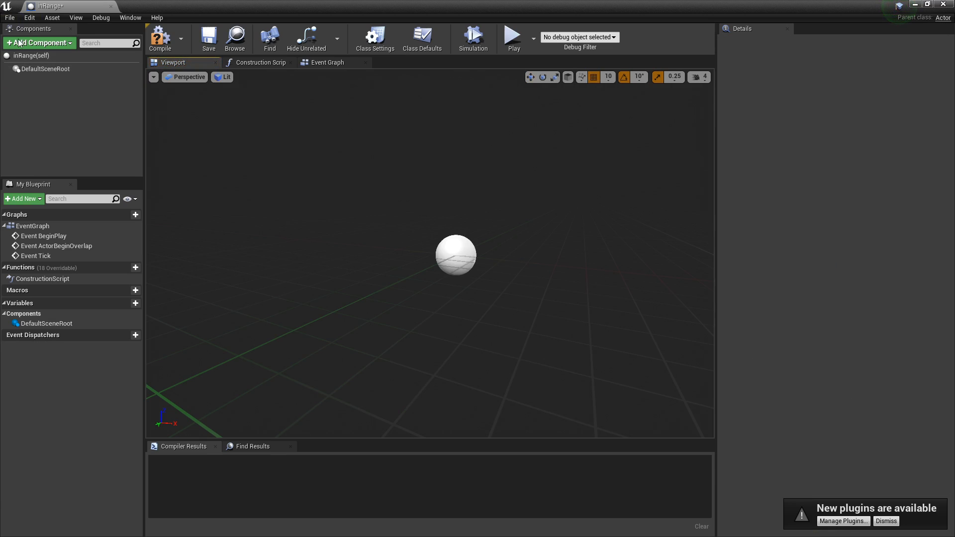
pyautogui.click(39, 43)
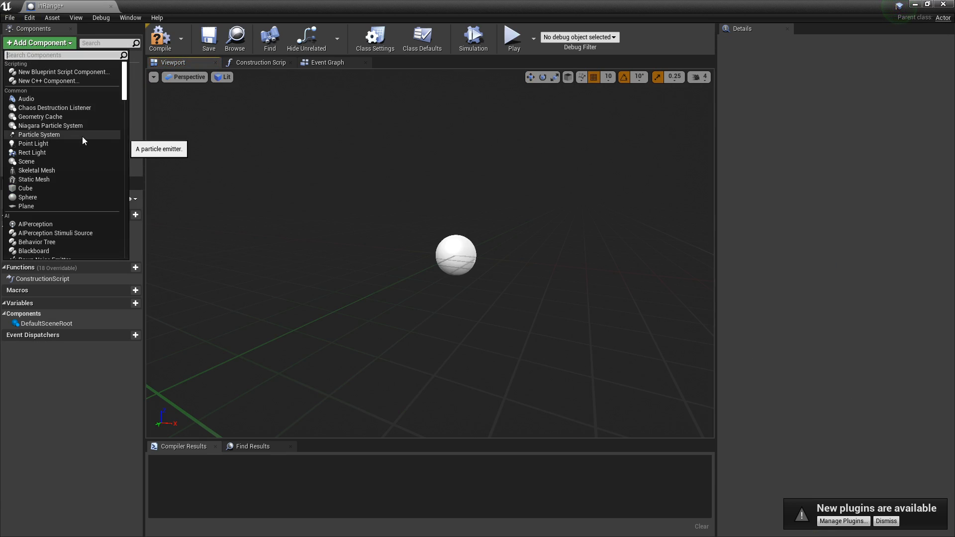
pyautogui.write('box')
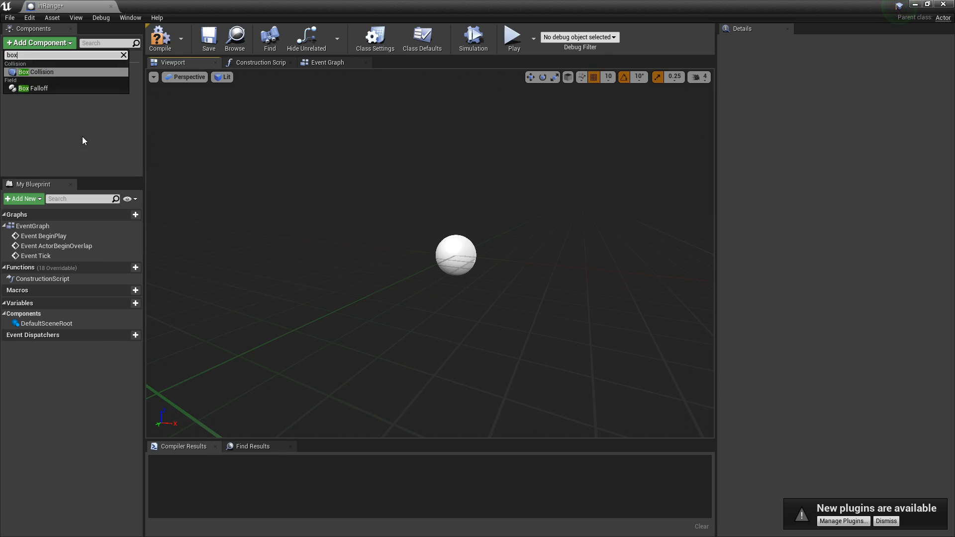
pyautogui.click(36, 71)
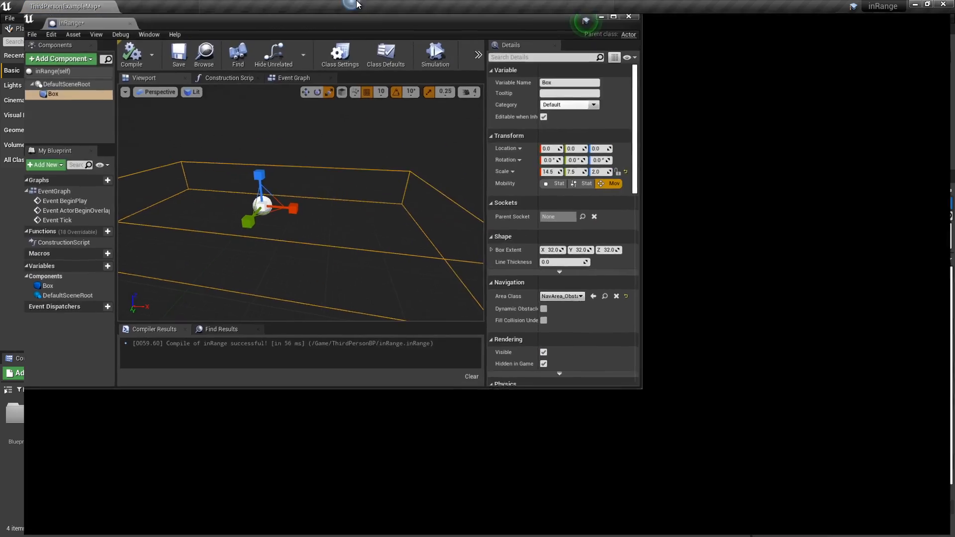
pyautogui.click(293, 77)
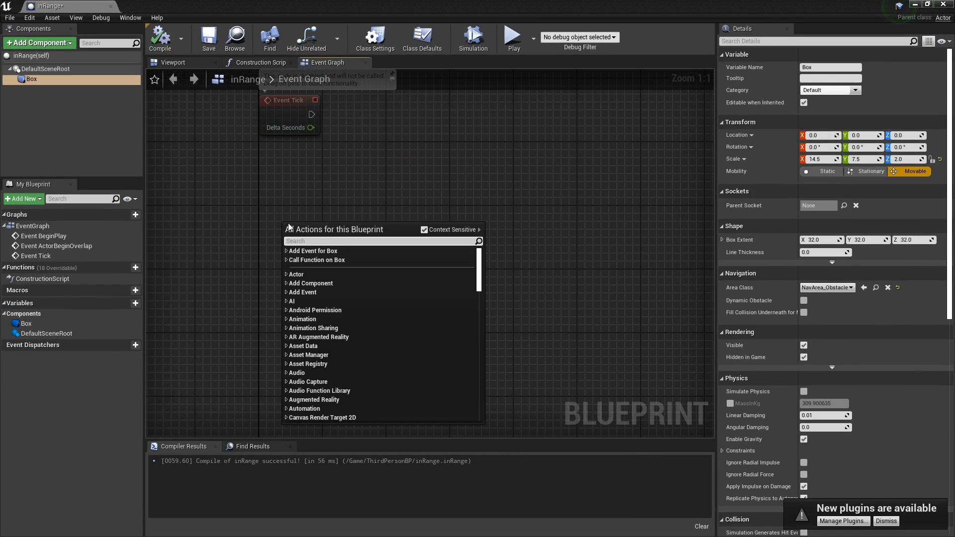
# - Add an On Component Begin Overlap (Box) event node to the inRange Event Graph
pyautogui.write('event begin')
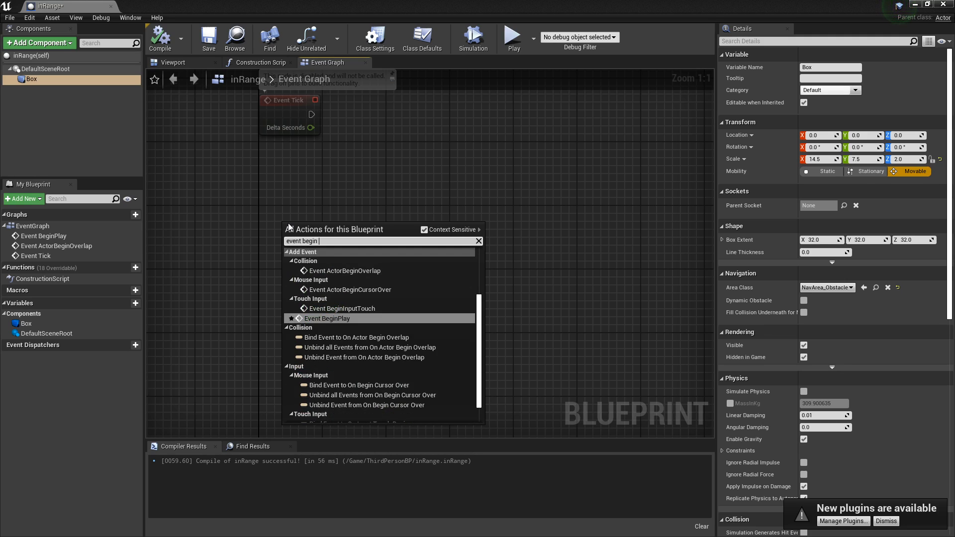
pyautogui.write('over')
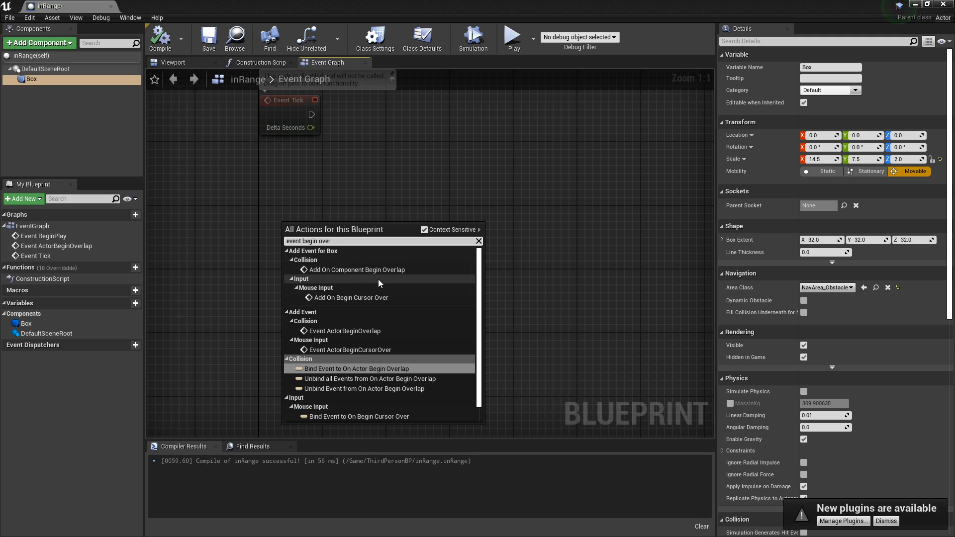
pyautogui.moveTo(394, 364)
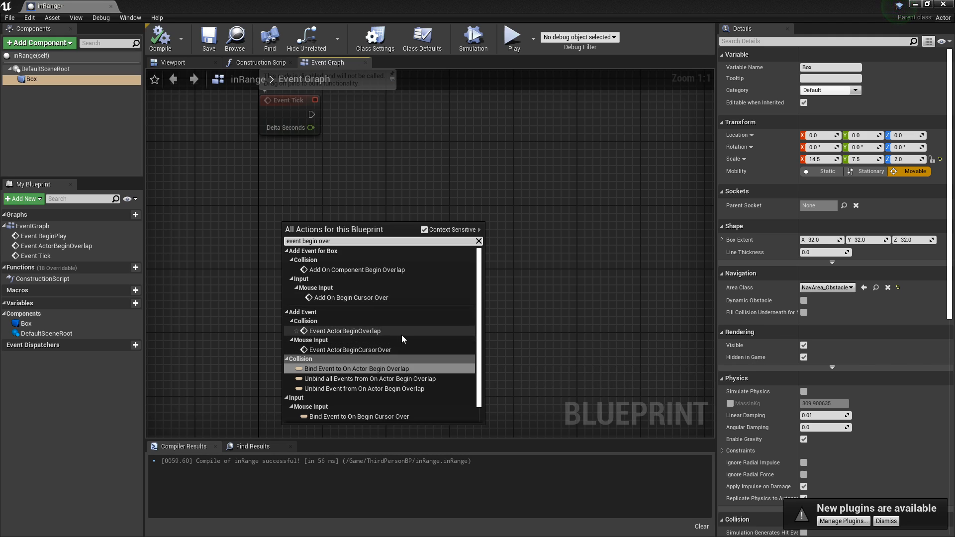
pyautogui.moveTo(376, 275)
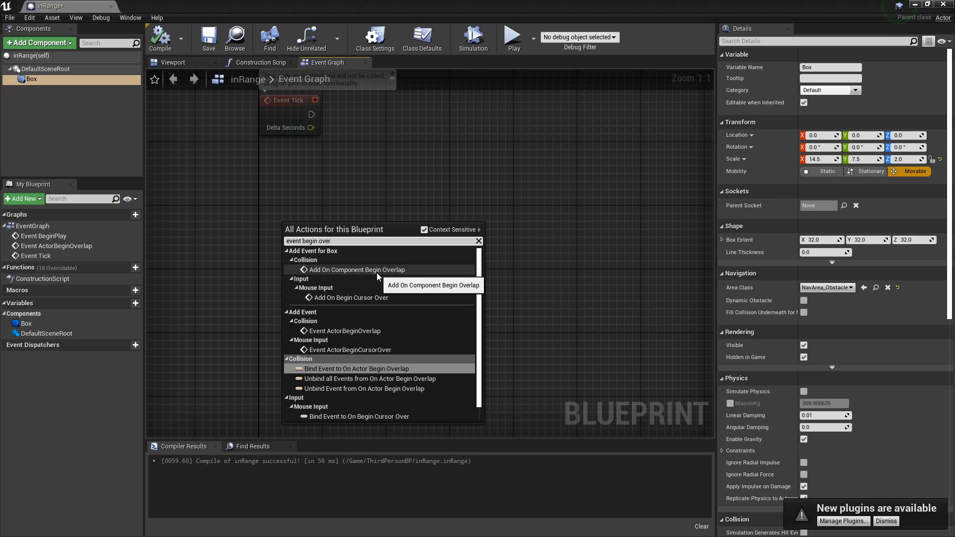
pyautogui.moveTo(380, 272)
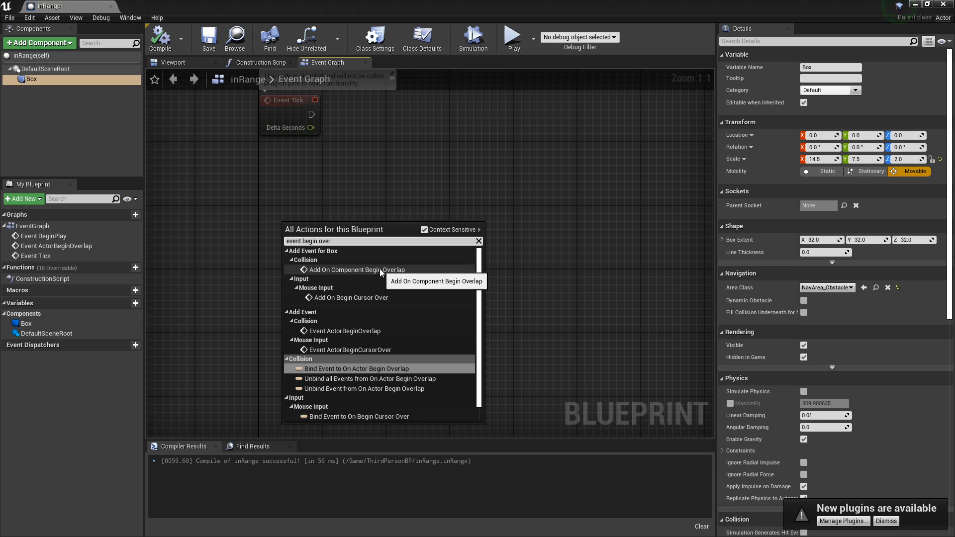
pyautogui.click(357, 269)
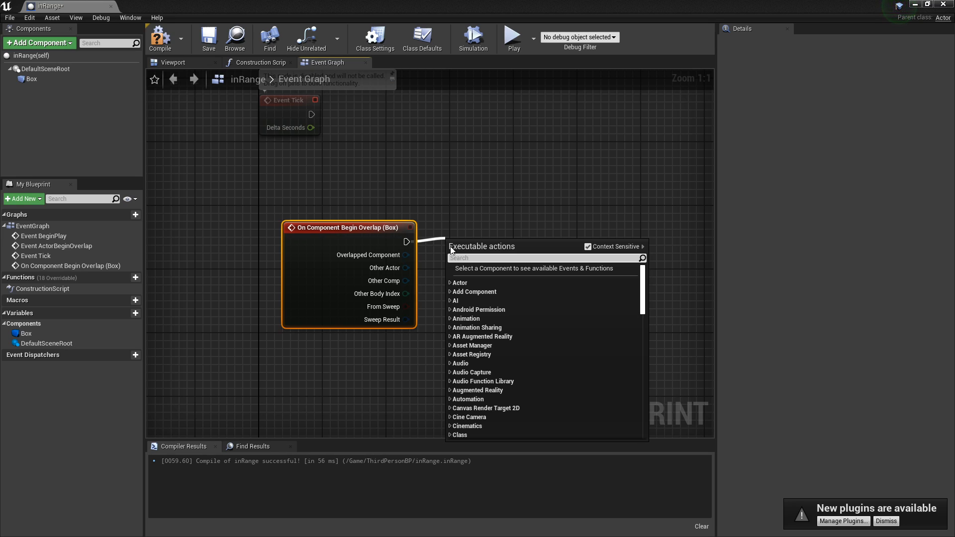
# - Search 'is v' to add an Is Valid node from the overlap event
pyautogui.write('is v')
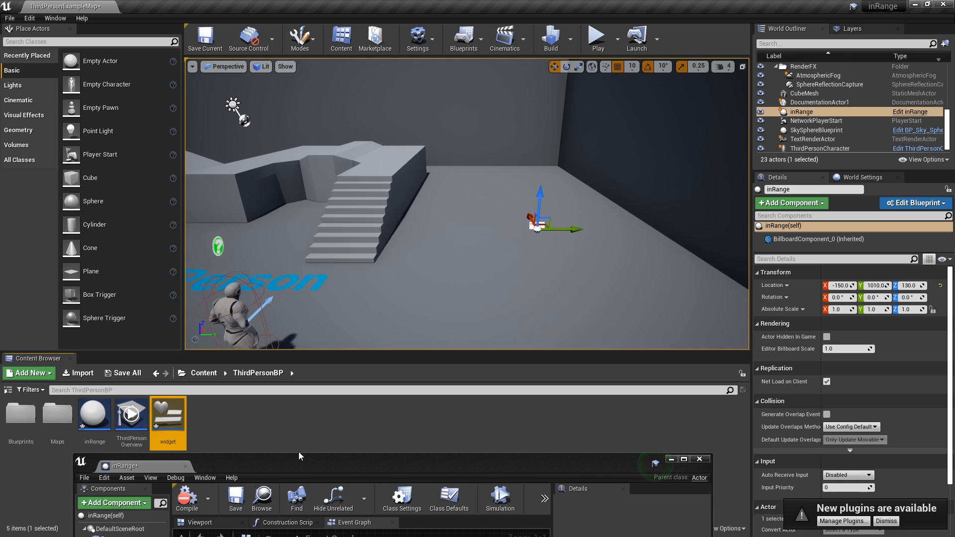
# - Put a text block reading 'widget here' on the widget canvas, then return to inRange
pyautogui.doubleClick(167, 414)
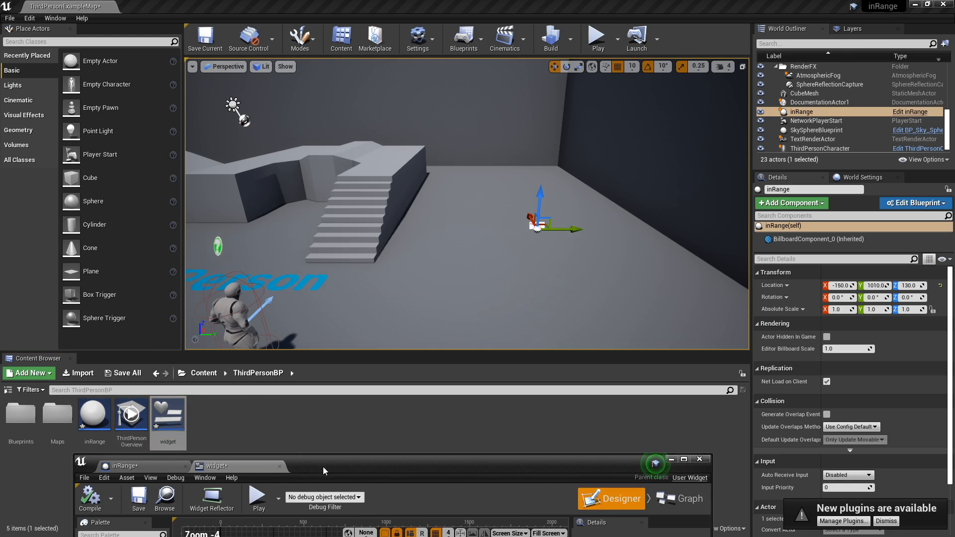
pyautogui.click(684, 459)
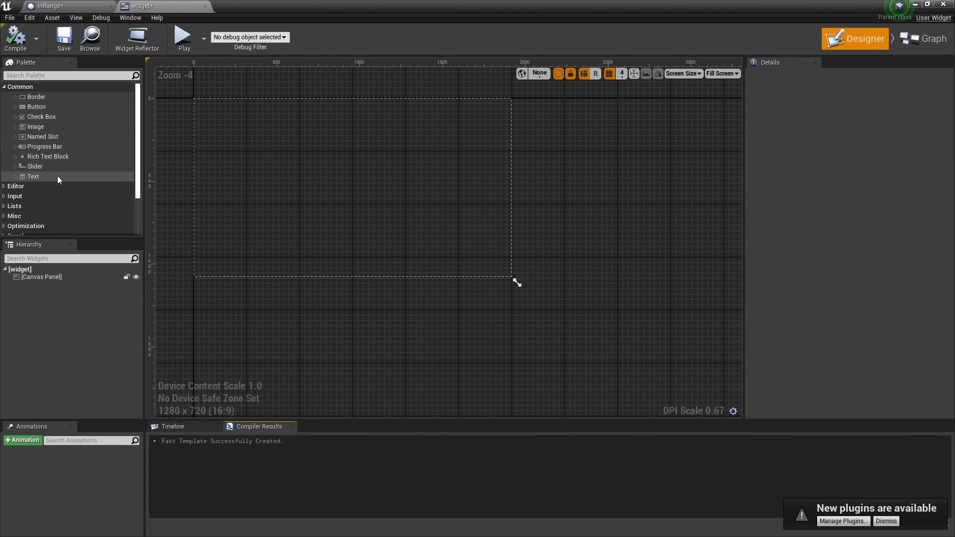
pyautogui.moveTo(32, 176); pyautogui.dragTo(345, 187)
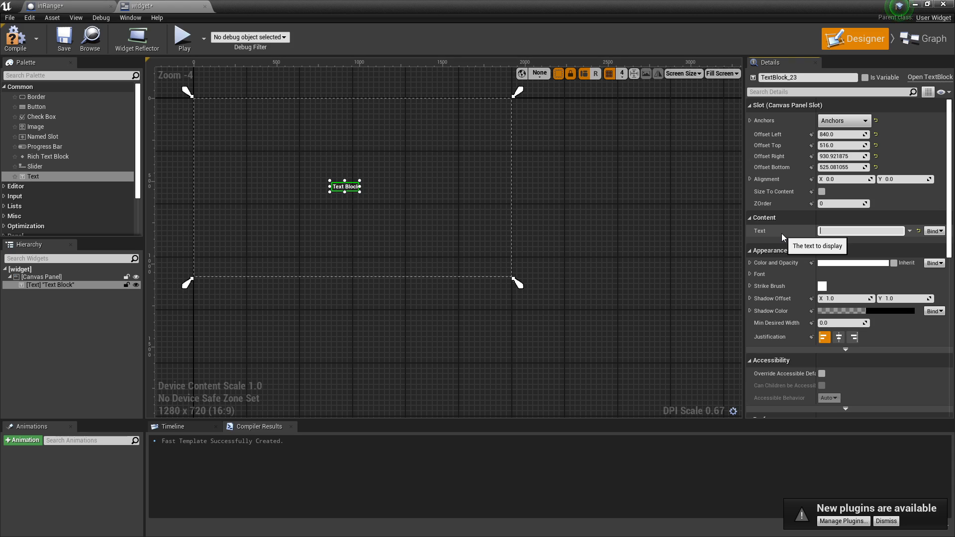
pyautogui.write('widget here')
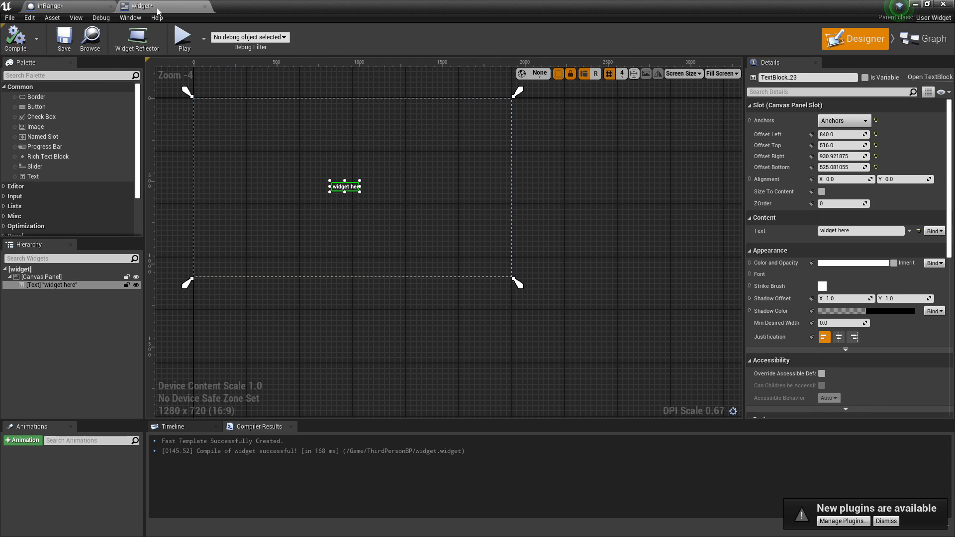
pyautogui.click(45, 7)
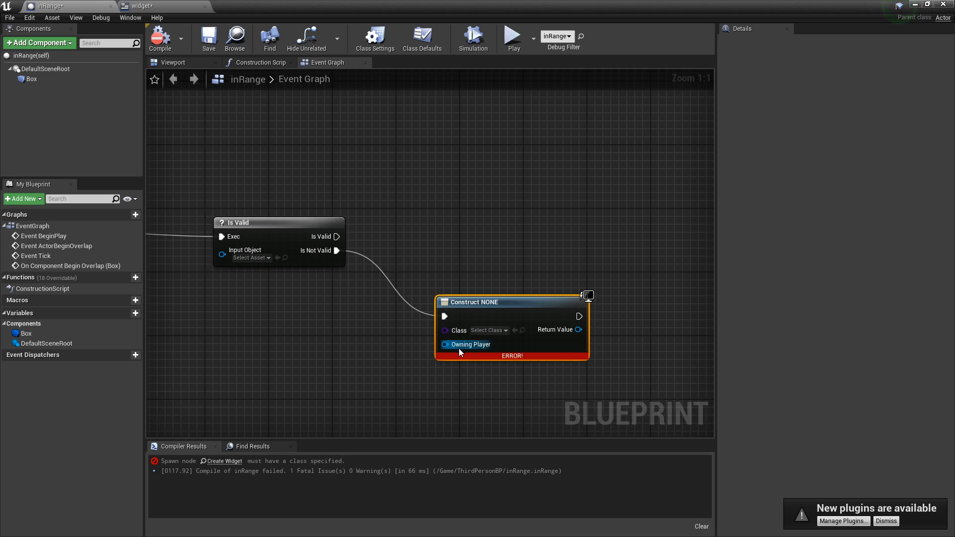
# - Set Create Widget's class to widget and store its Return Value in a 'widget' variable
pyautogui.click(489, 330)
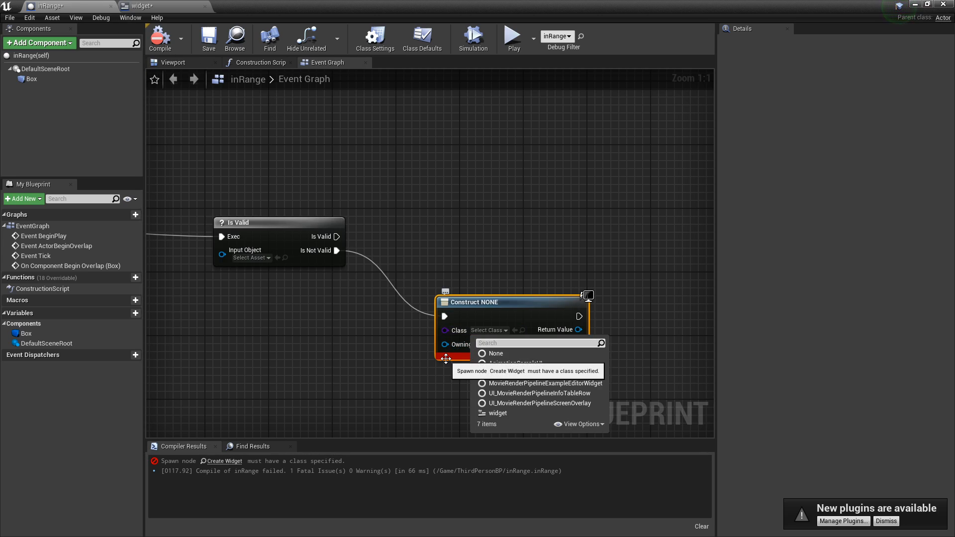
pyautogui.write('widget')
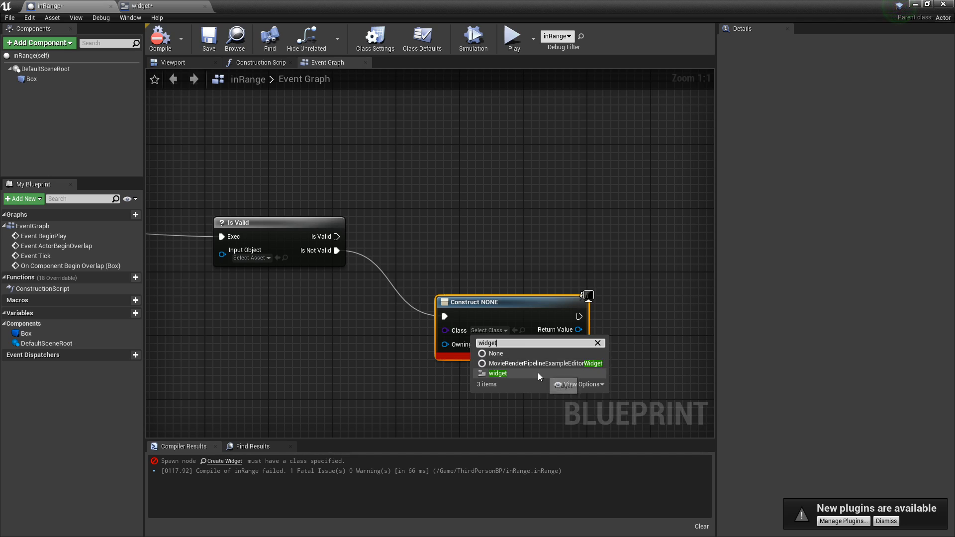
pyautogui.click(498, 373)
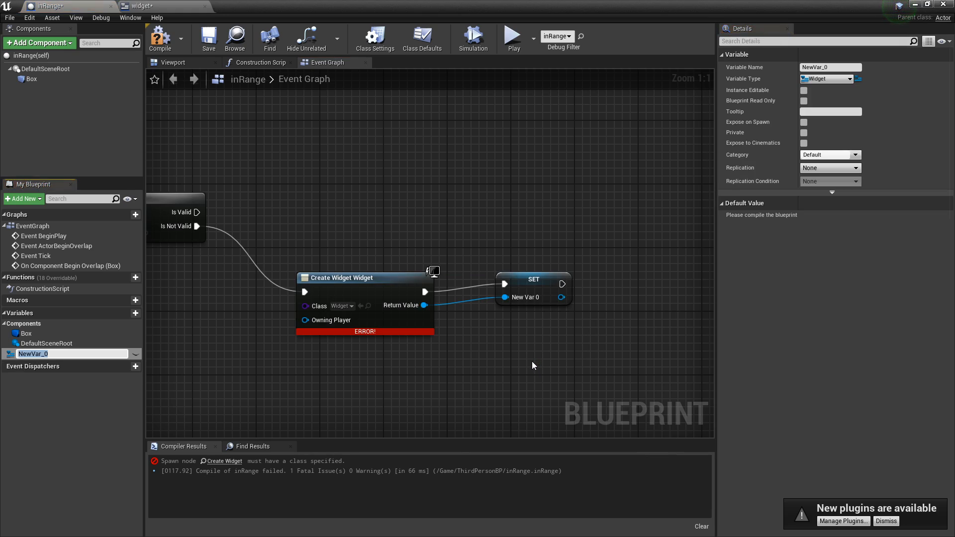
pyautogui.write('widget')
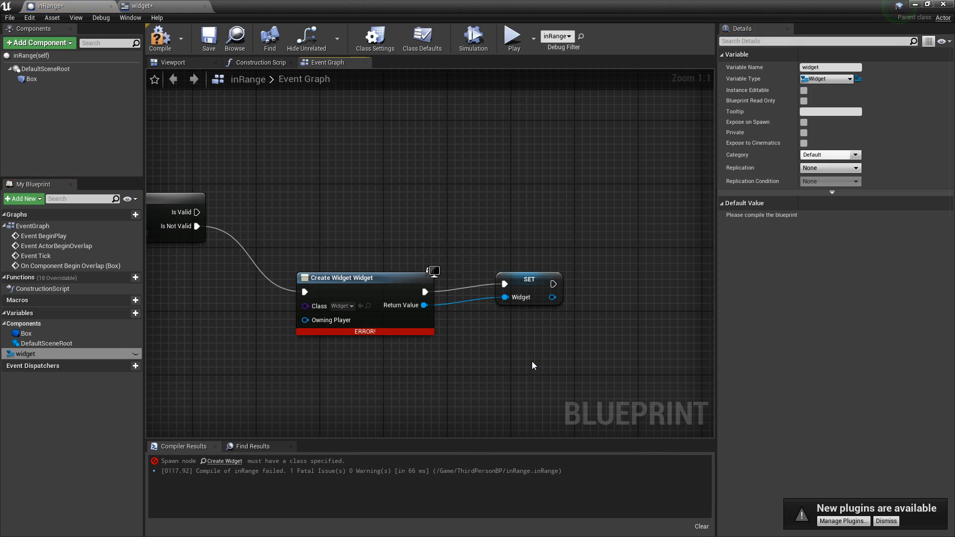
pyautogui.click(343, 278)
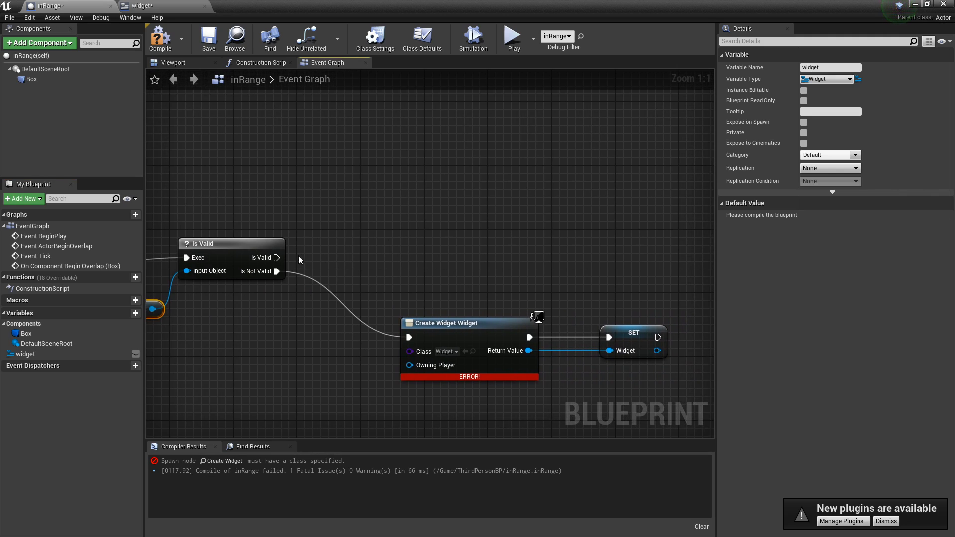
pyautogui.moveTo(270, 271)
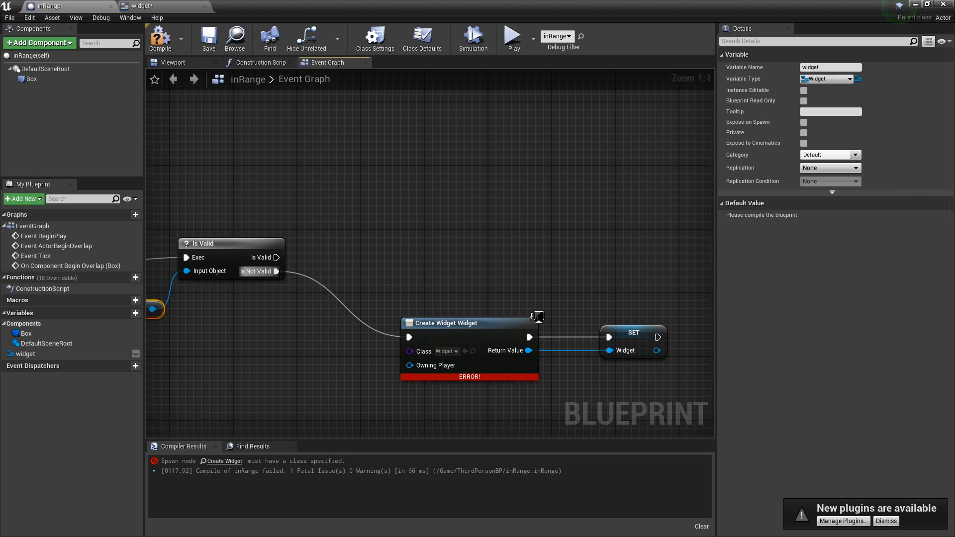
# - Connect Is Valid to an Add to Viewport node targeting the widget variable
pyautogui.click(634, 333)
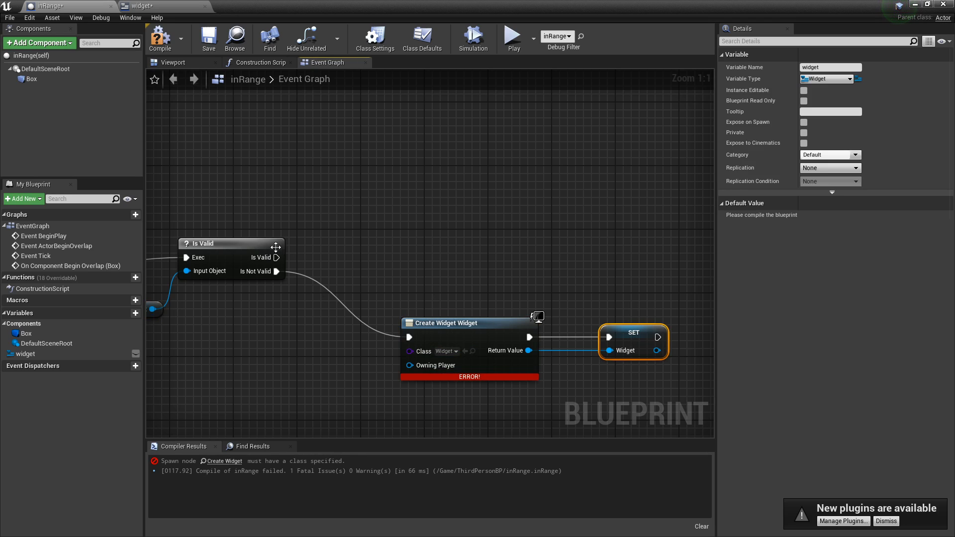
pyautogui.moveTo(276, 257); pyautogui.dragTo(394, 248)
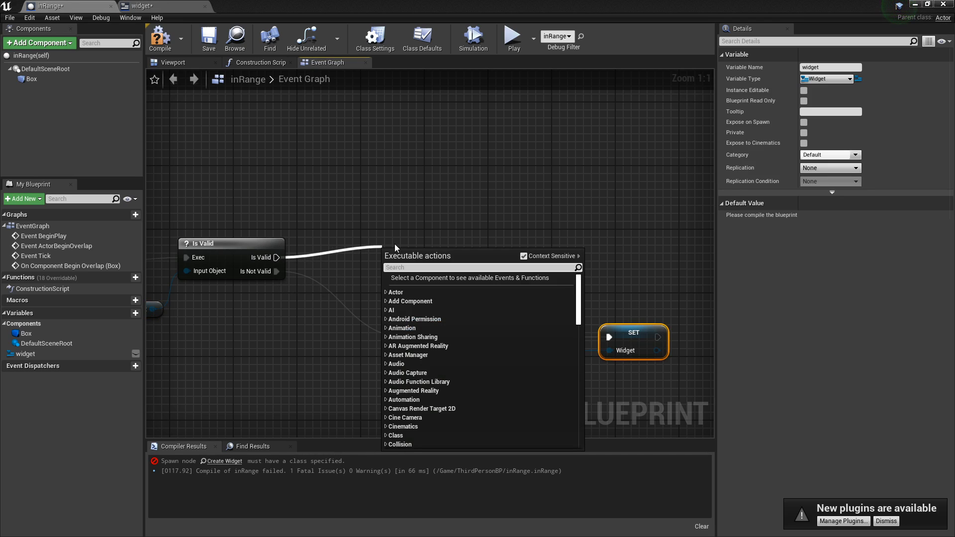
pyautogui.write('add to')
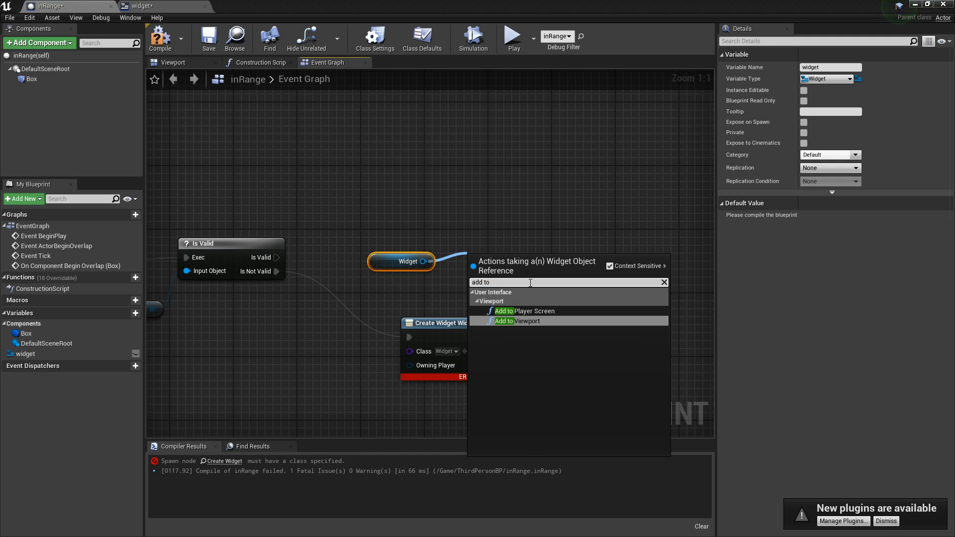
pyautogui.click(504, 321)
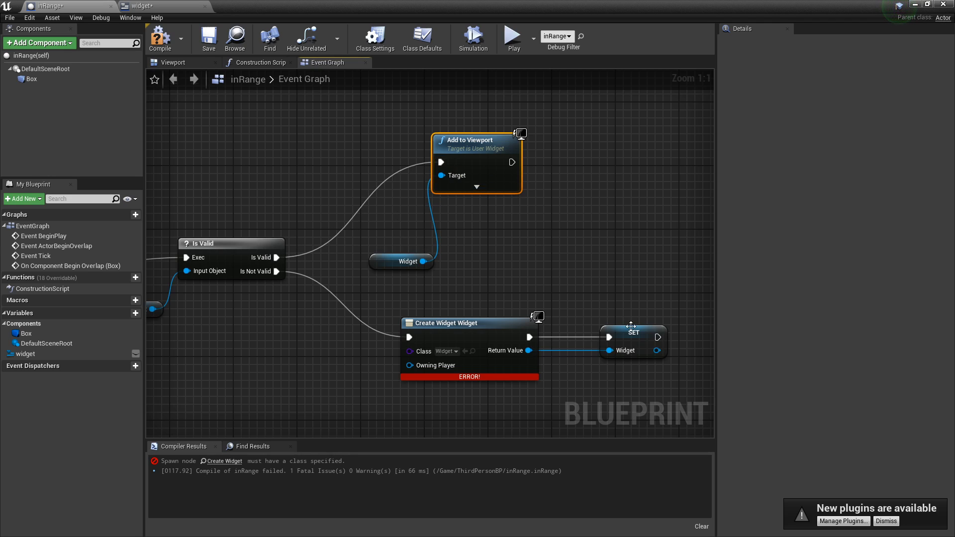
pyautogui.moveTo(660, 351); pyautogui.dragTo(440, 176)
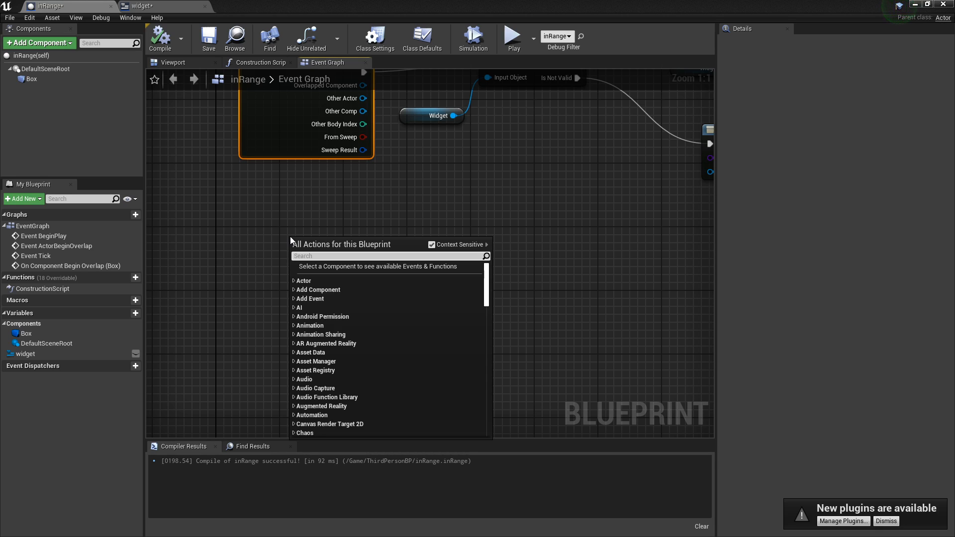
# - Select the Box component and add its On Component End Overlap event node
pyautogui.write('event end')
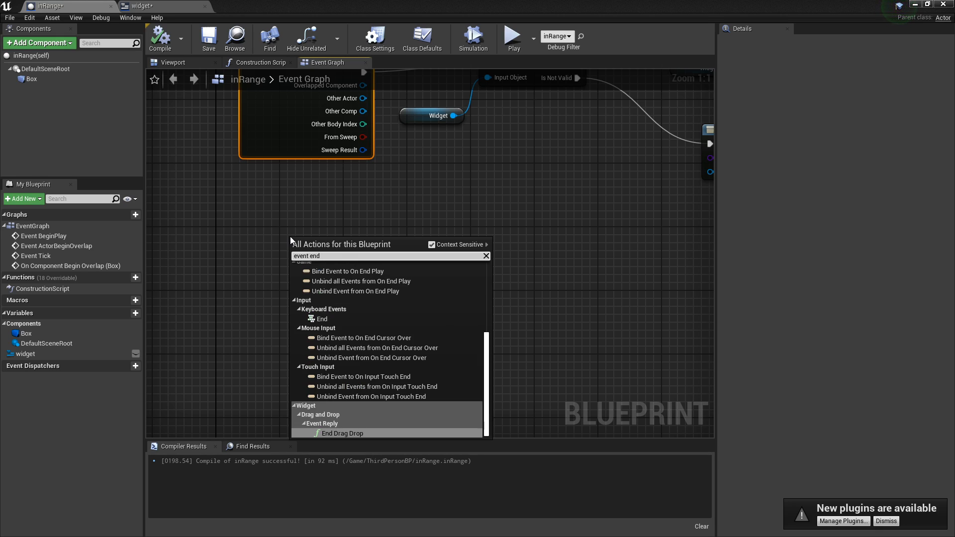
pyautogui.write('overlap')
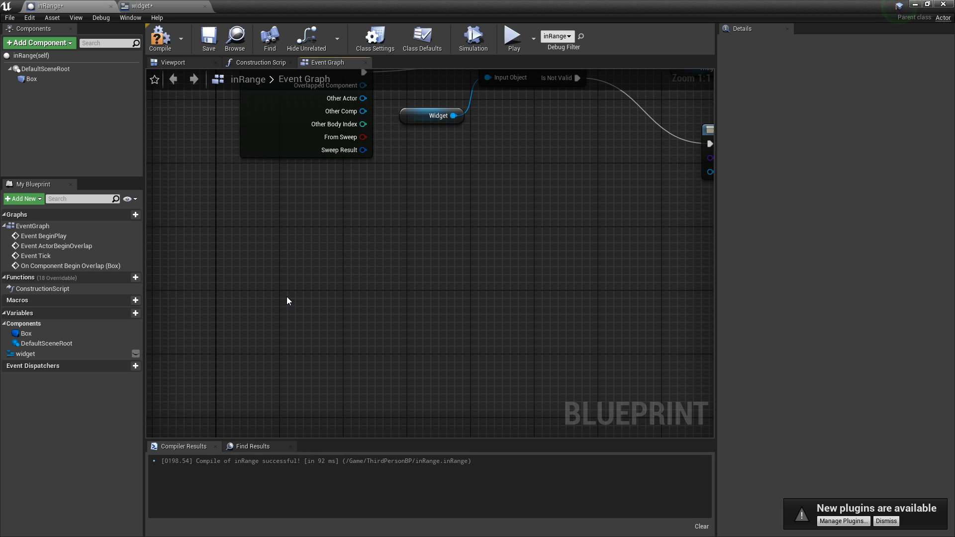
pyautogui.write('end over')
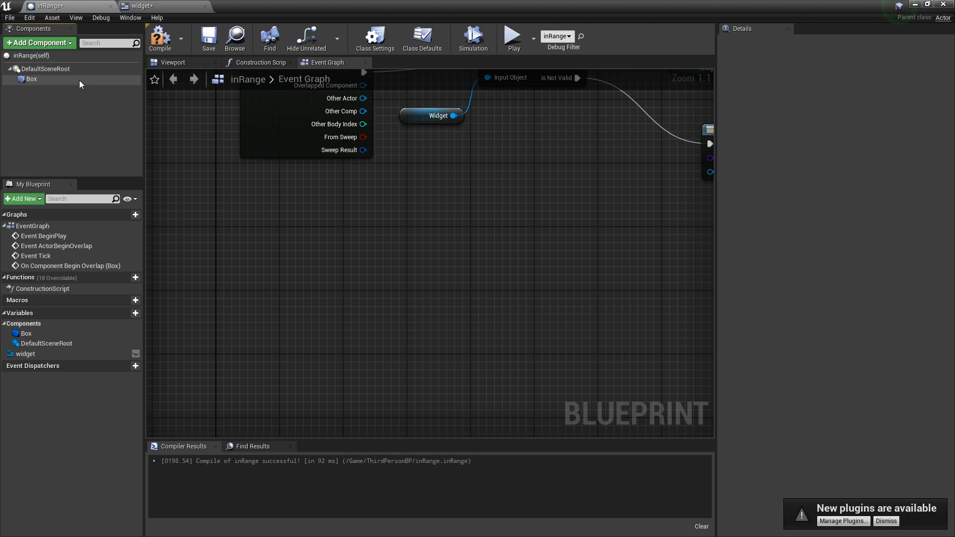
pyautogui.click(30, 78)
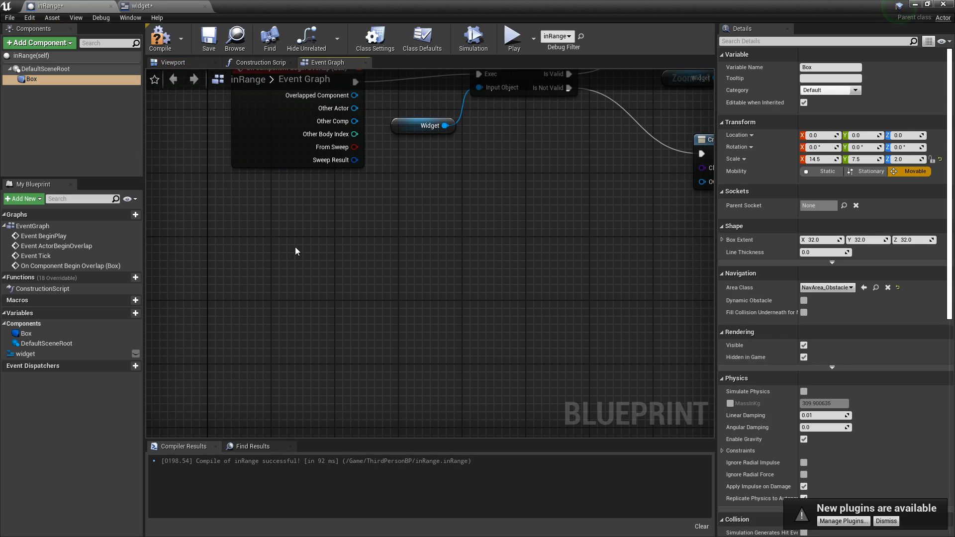
pyautogui.write('end overlap')
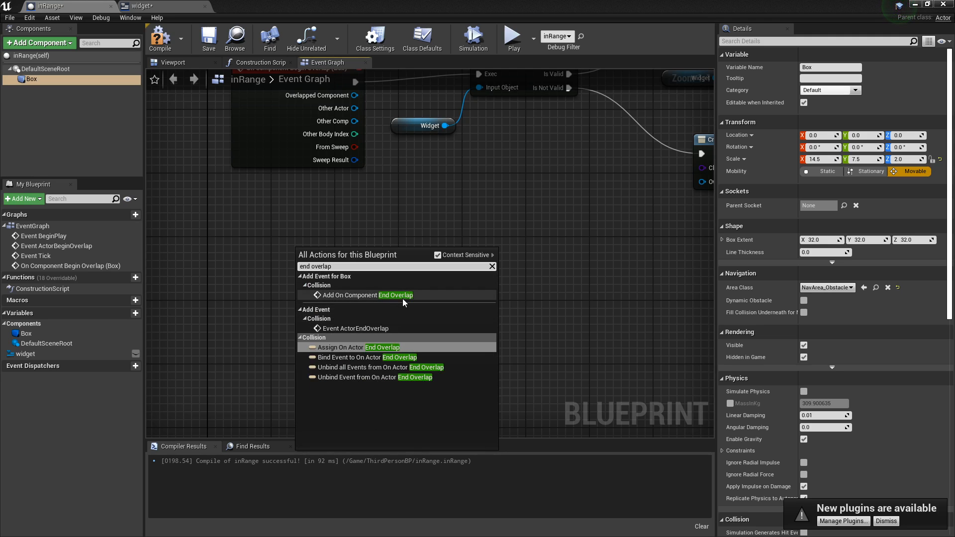
pyautogui.click(368, 295)
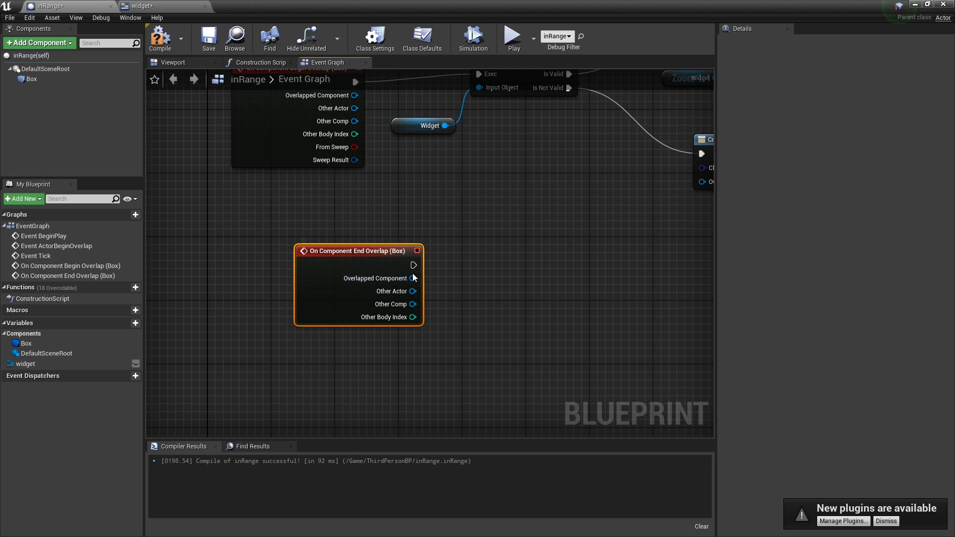
# - From End Overlap, add Get All Widgets Of Class with class set to widget
pyautogui.moveTo(415, 264); pyautogui.dragTo(463, 269)
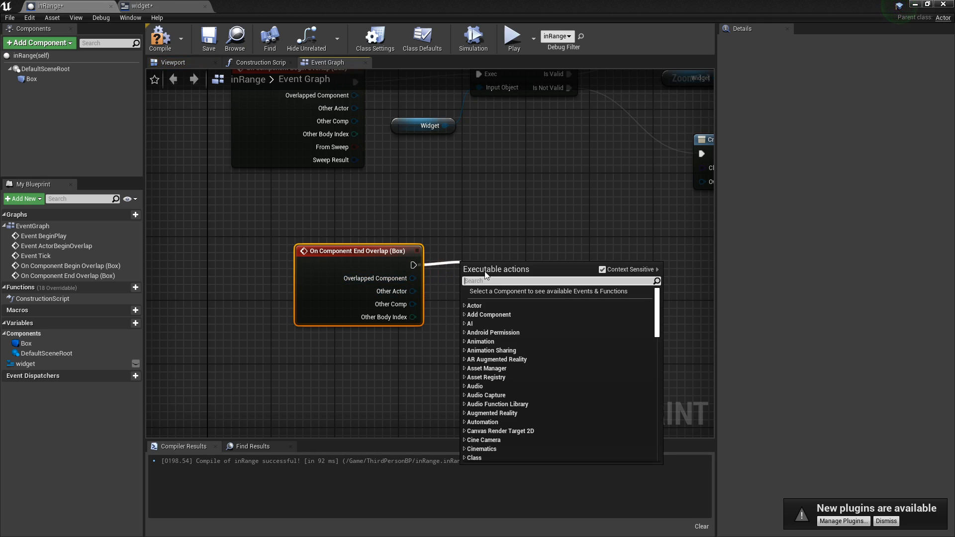
pyautogui.write('get all widget')
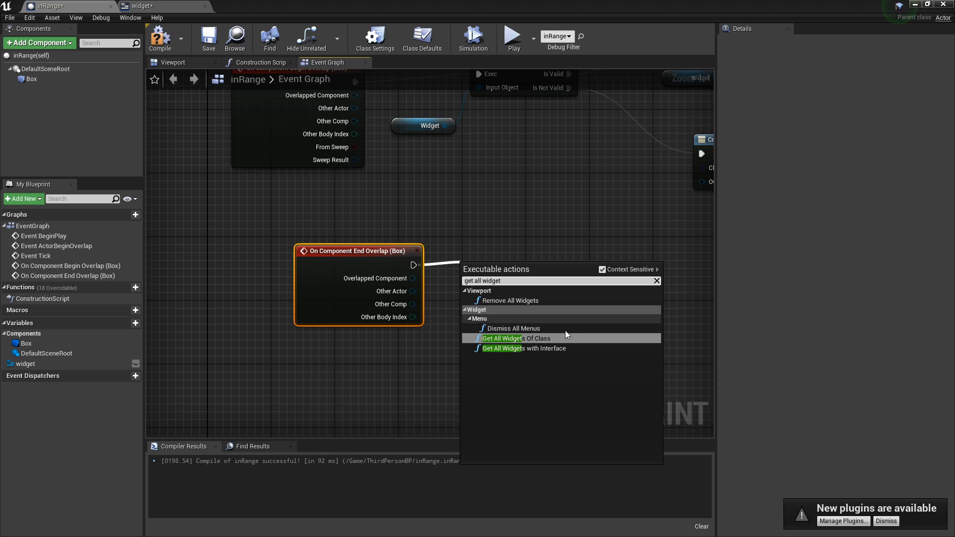
pyautogui.click(501, 339)
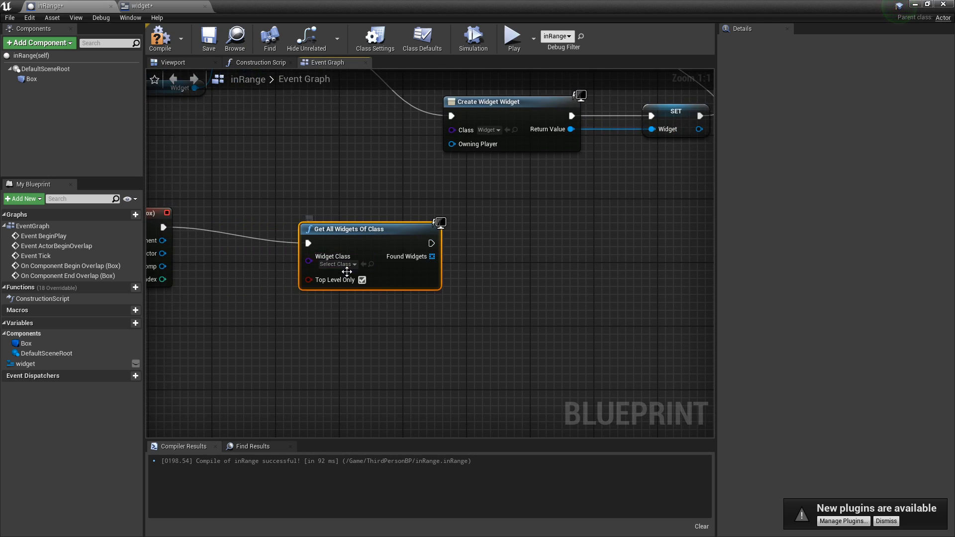
pyautogui.click(338, 264)
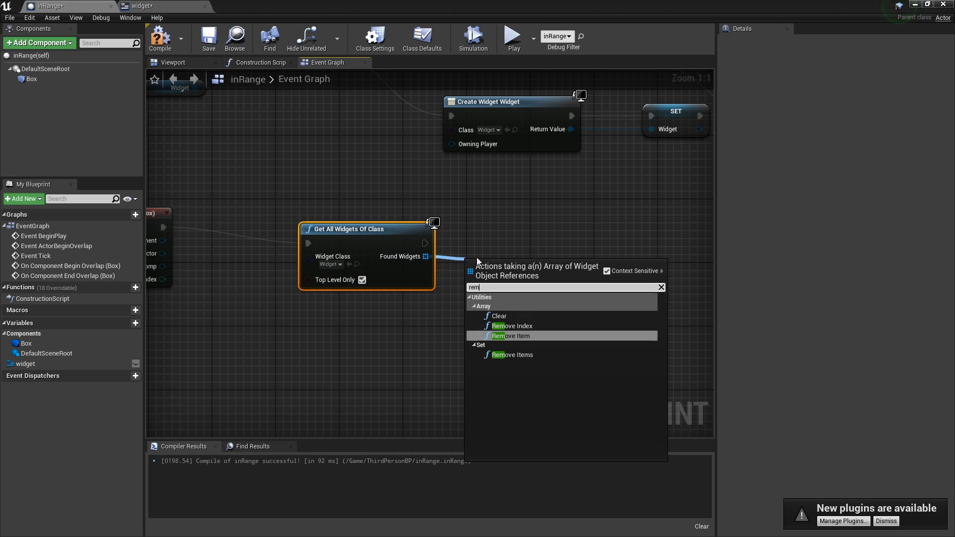
# - Add Remove from Parent, wiring Found Widgets as its target
pyautogui.write('remove from')
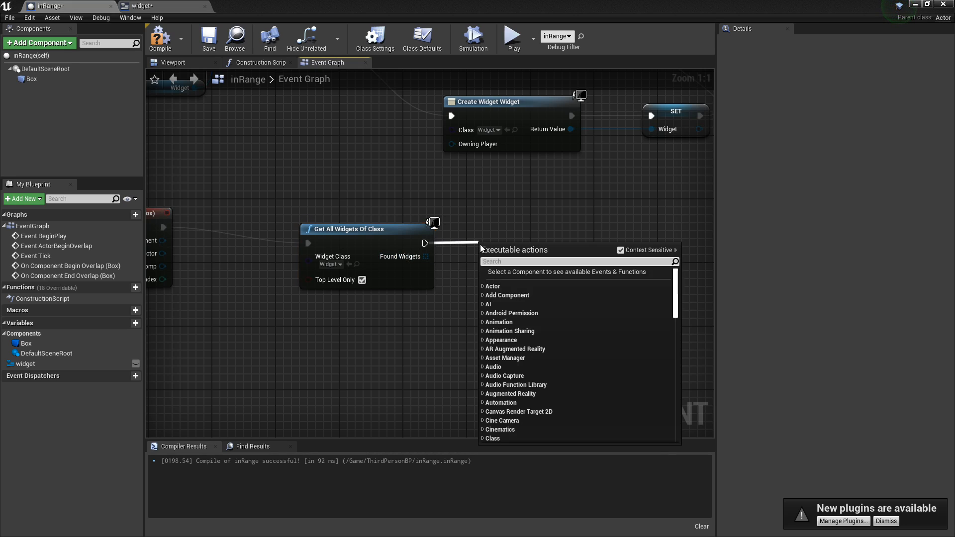
pyautogui.write('remove from')
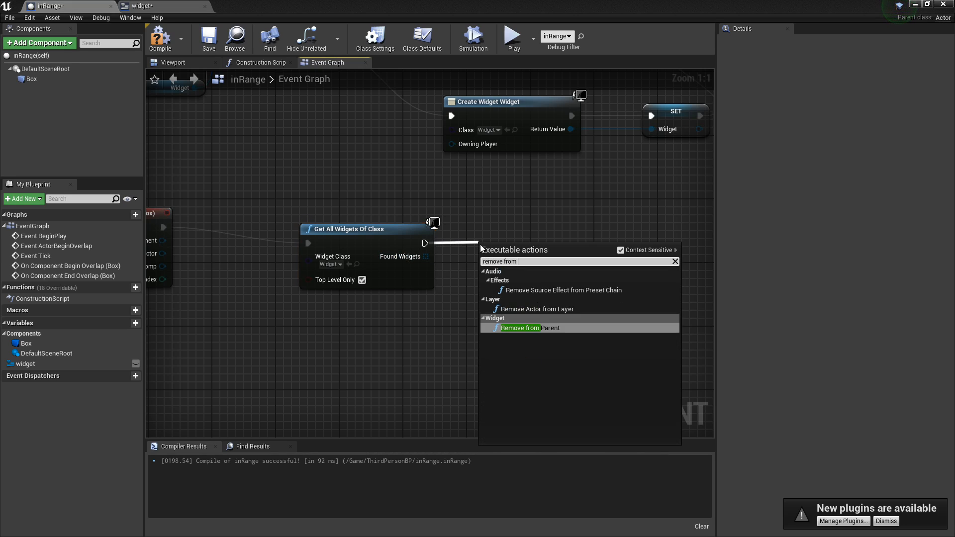
pyautogui.click(520, 328)
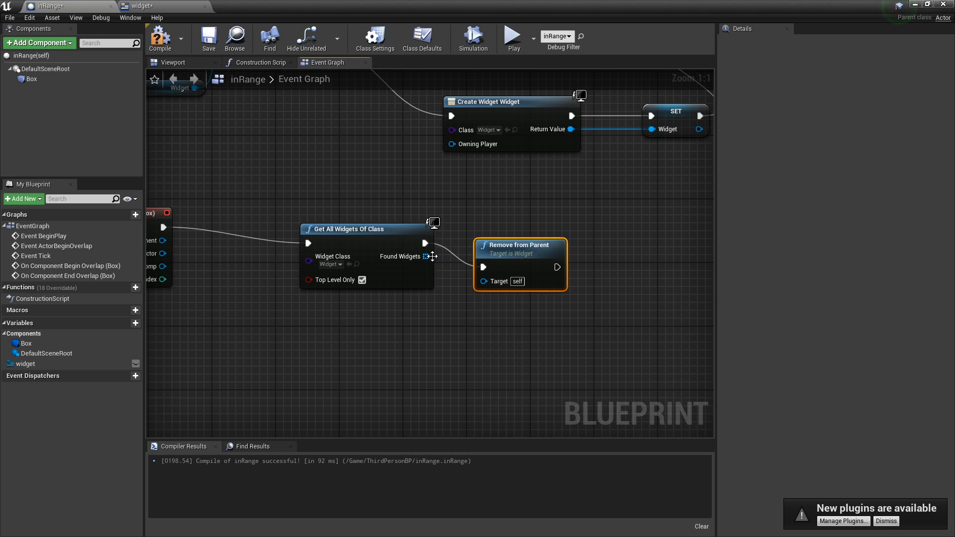
pyautogui.moveTo(425, 256); pyautogui.dragTo(483, 280)
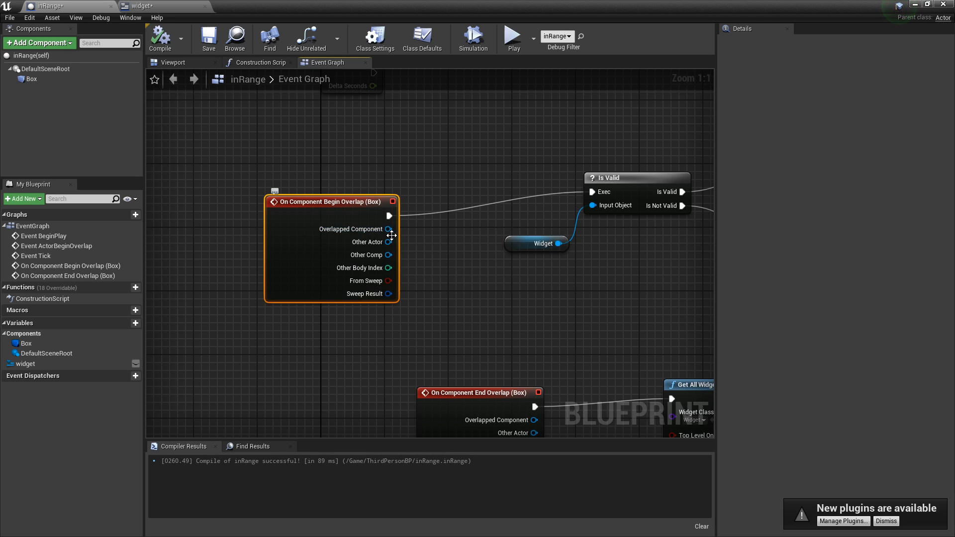
# - Convert Begin Overlap's Other Actor with a 'to text' ToText (object) node, then play the level
pyautogui.moveTo(330, 201); pyautogui.dragTo(274, 209)
pyautogui.write('-')
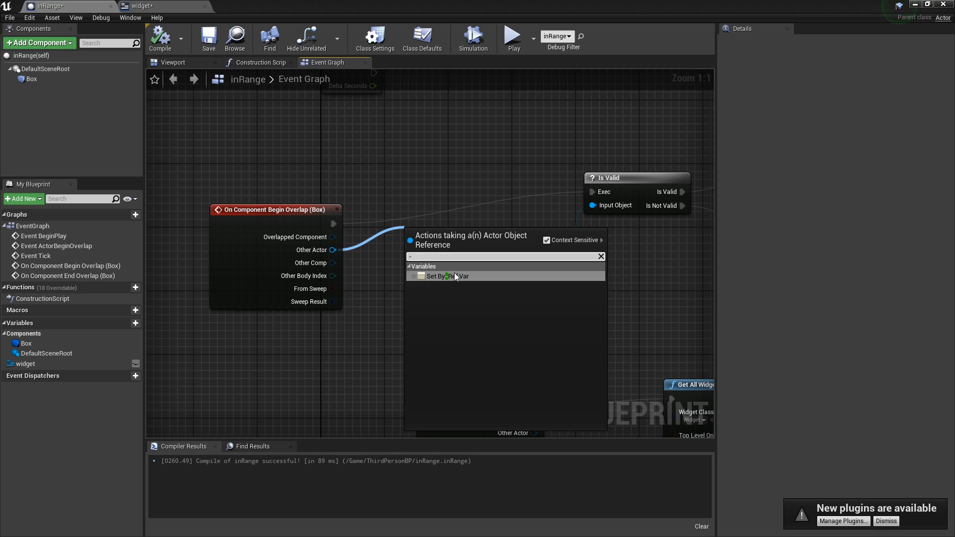
pyautogui.write('to t')
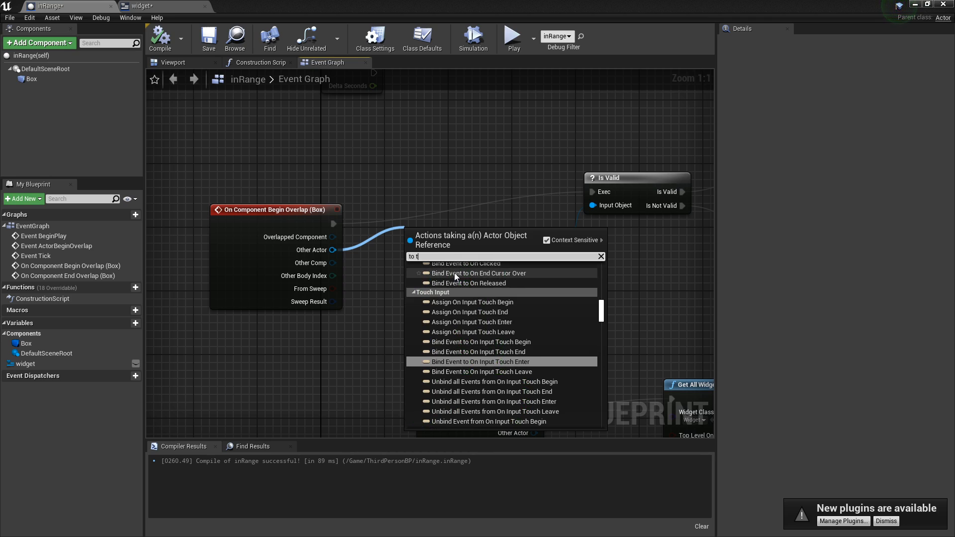
pyautogui.write('ext')
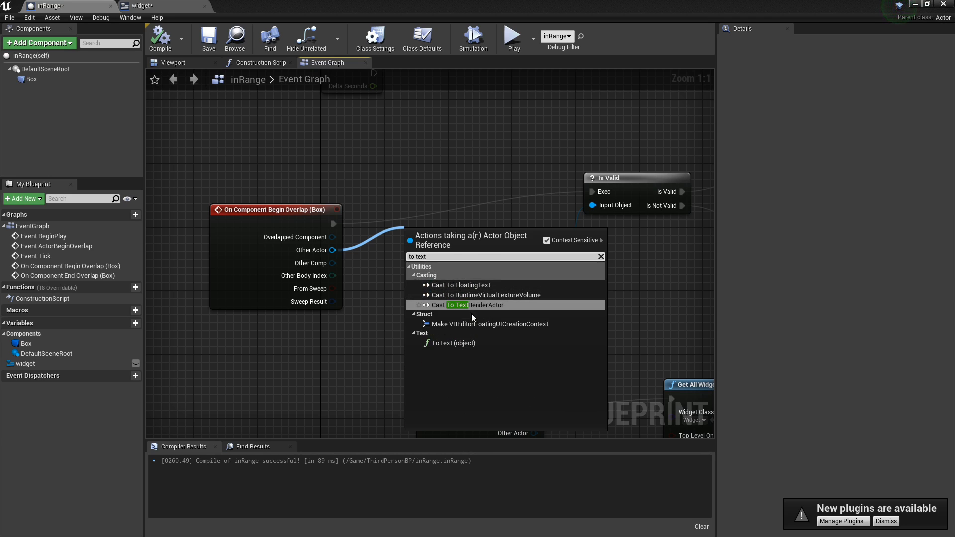
pyautogui.click(454, 343)
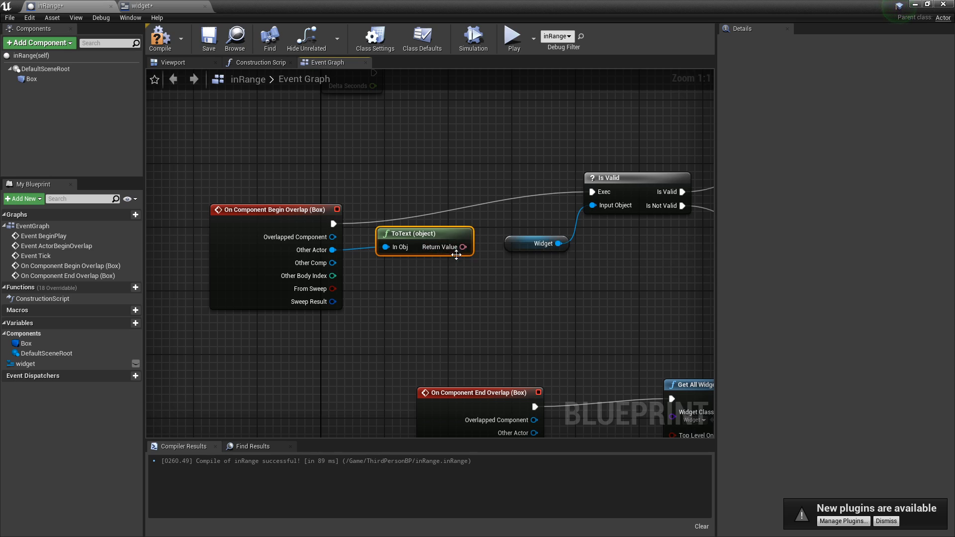
pyautogui.moveTo(464, 247); pyautogui.dragTo(476, 195)
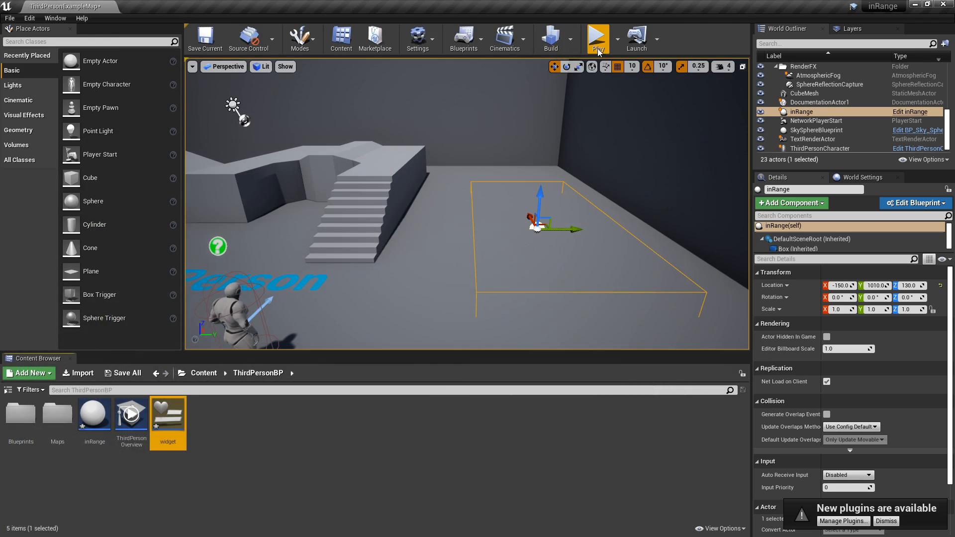
pyautogui.click(599, 36)
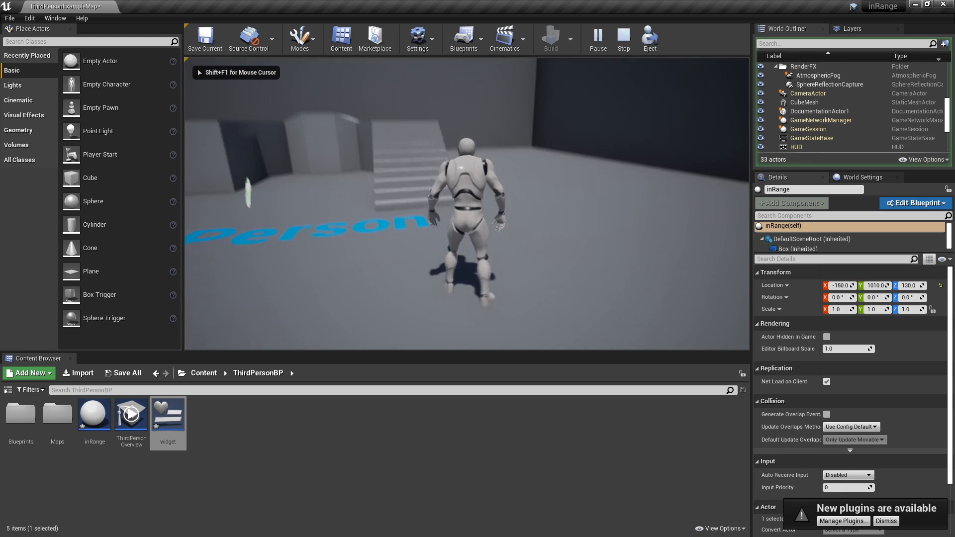